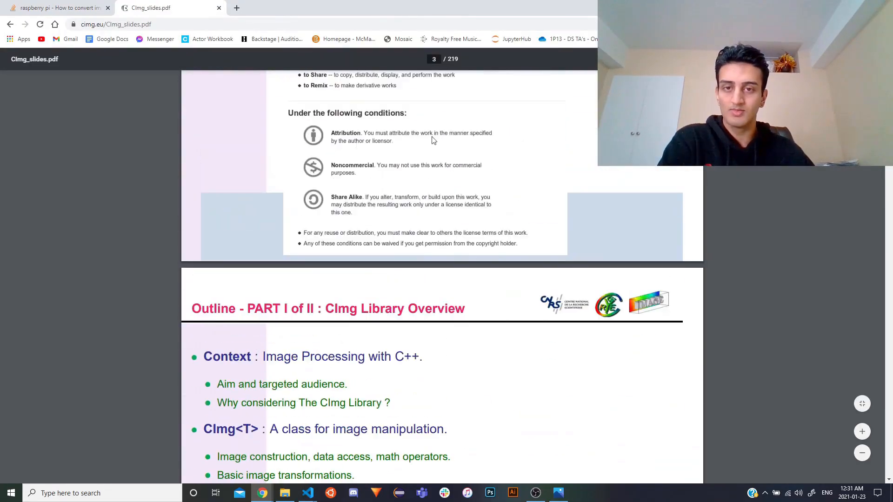
Select the first rows of pixel values in sample.ppm
left_click(279, 8)
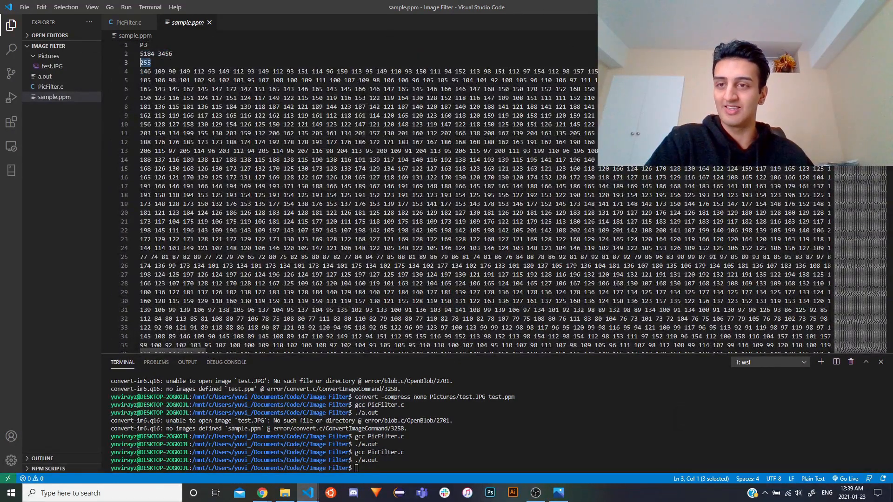
left_click_drag(142, 62, 171, 80)
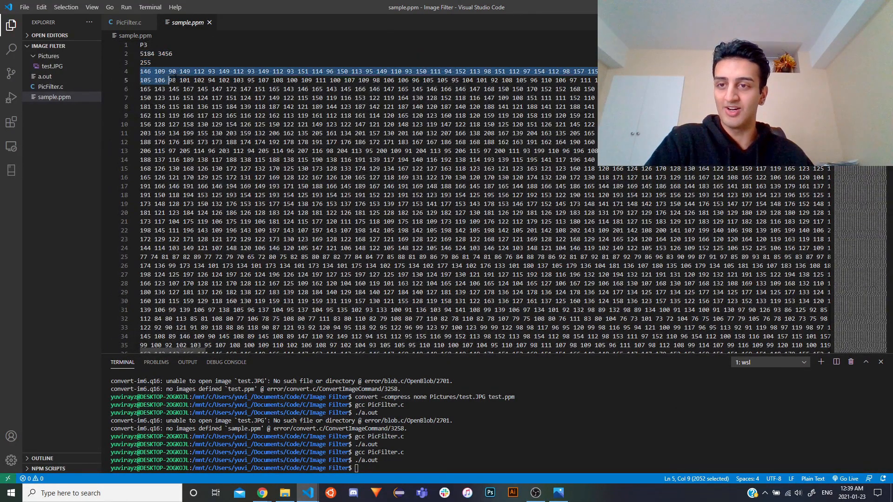
left_click(159, 71)
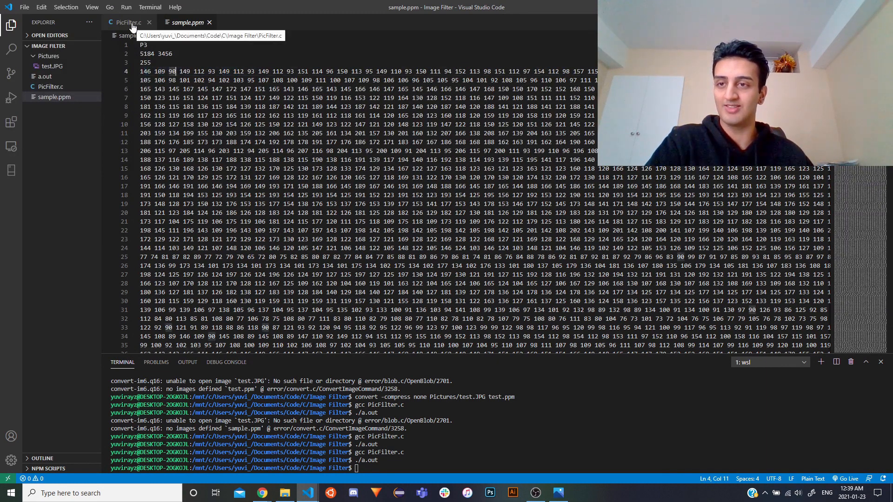
Show test.JPG from the Pictures folder zoomed in until individual pixels appear
left_click(52, 66)
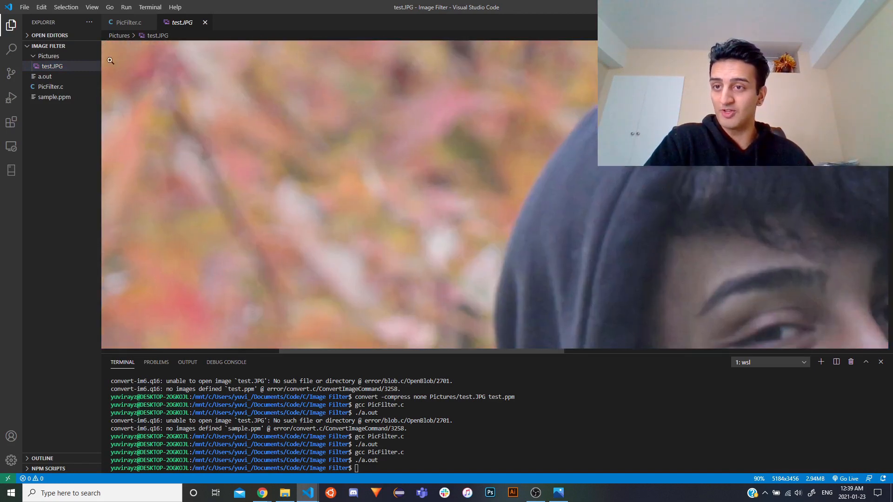
left_click(55, 96)
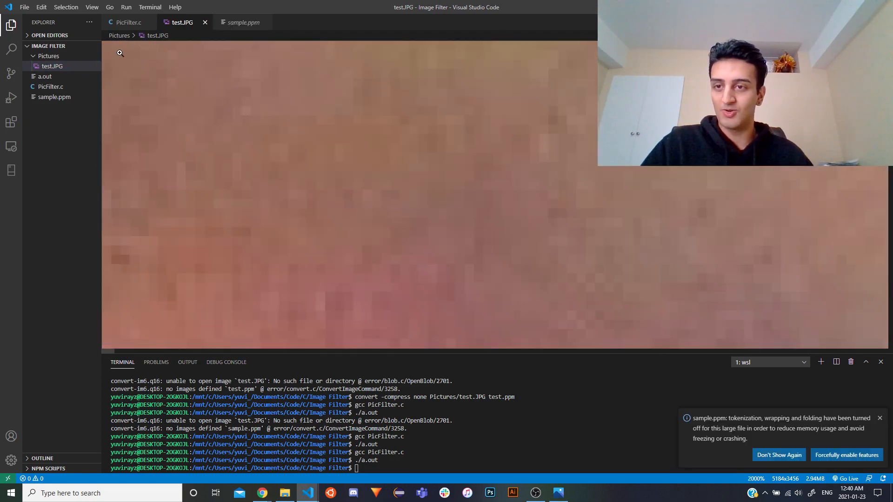
left_click(244, 22)
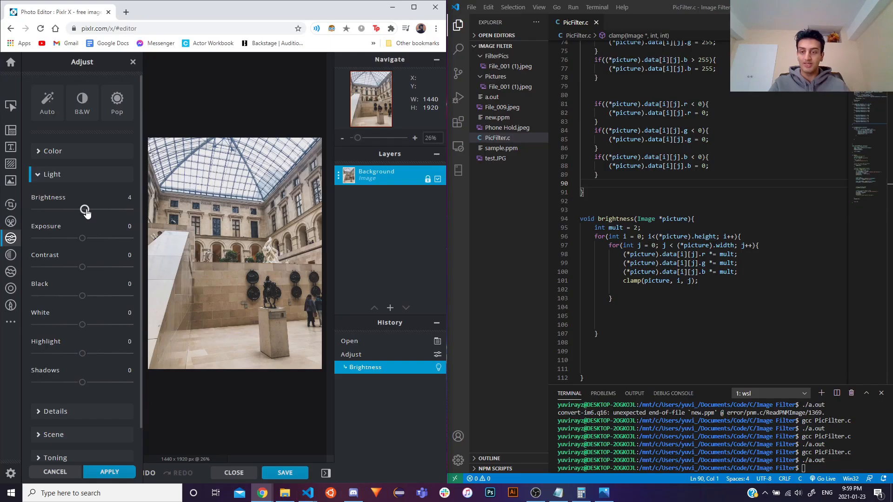
Raise the courtyard photo's brightness, then settle it back to about 33
left_click_drag(84, 209, 120, 209)
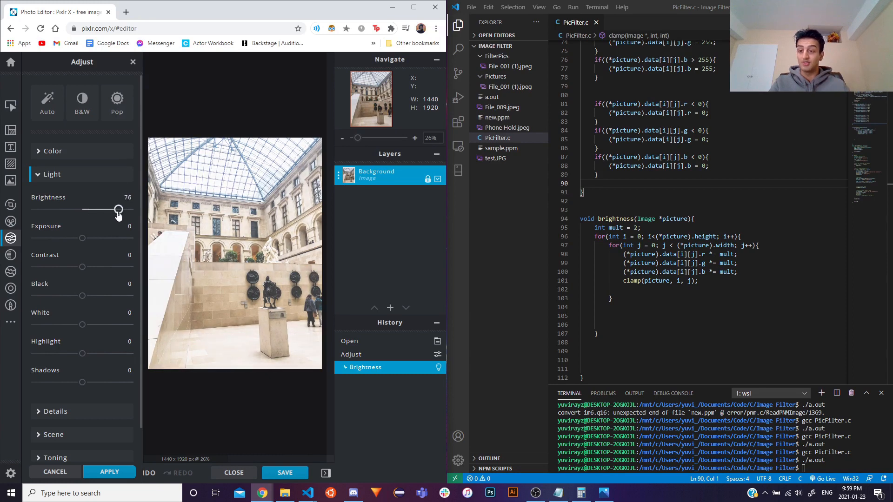
left_click_drag(118, 209, 96, 210)
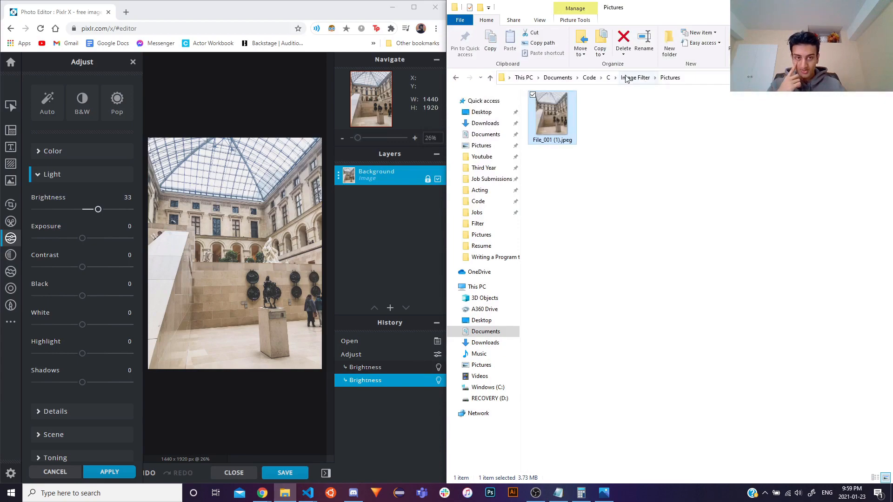
Go from Pictures back up to the Image Filter folder and into FilterPics
double_click(551, 114)
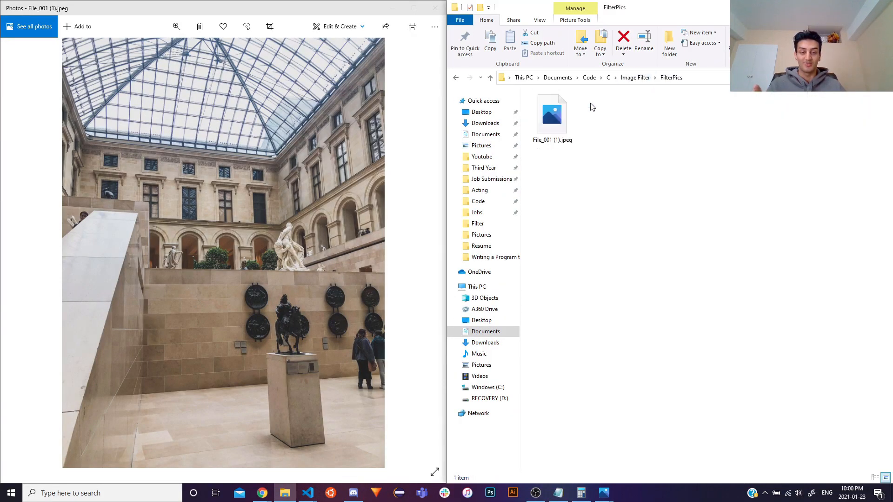
left_click(552, 113)
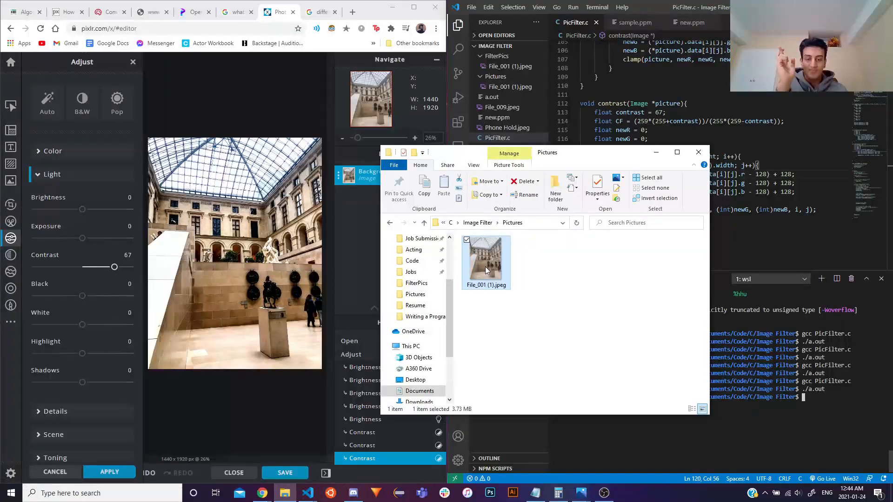
View the original and contrast-filtered File_001 (1).jpeg in Photos beside the Pixlr preview
double_click(486, 262)
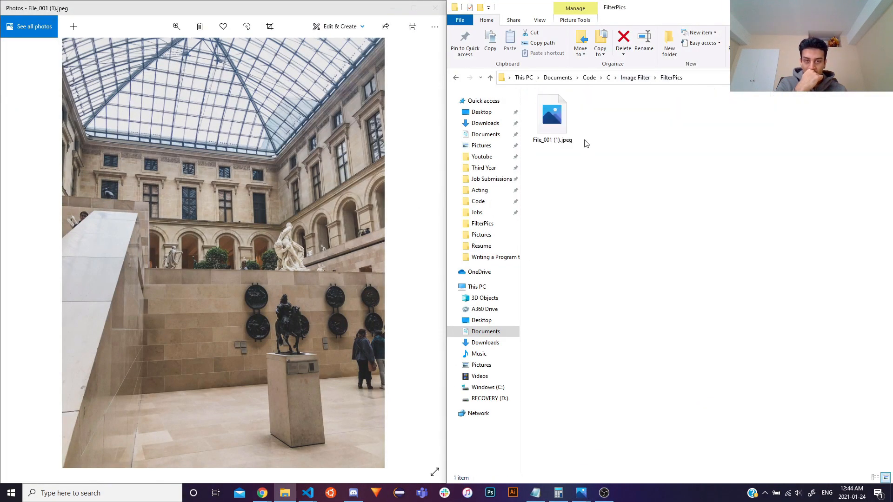
left_click(551, 114)
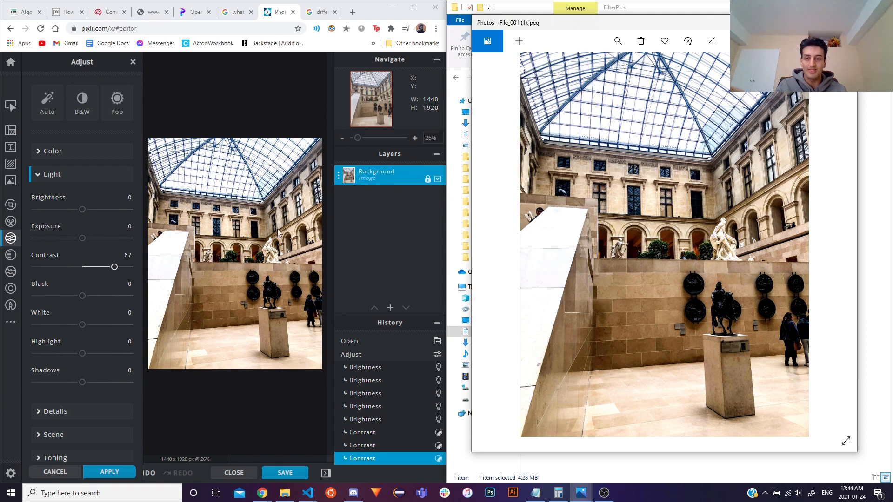
left_click_drag(113, 267, 48, 267)
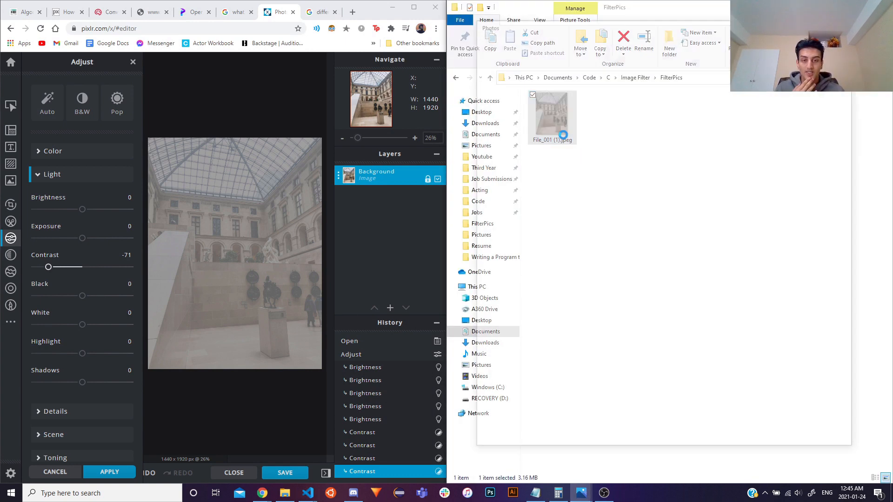
double_click(552, 114)
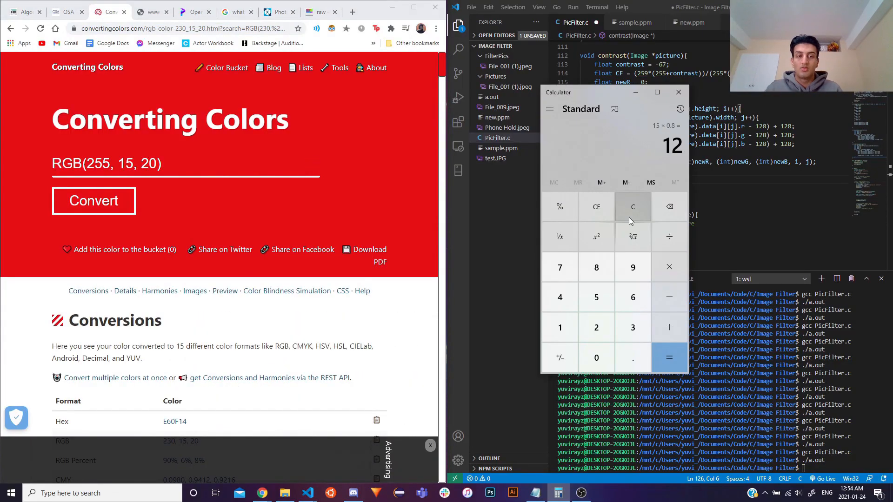
Clear the calculator's previous result before checking RGB(255, 15, 20) conversions
left_click(278, 11)
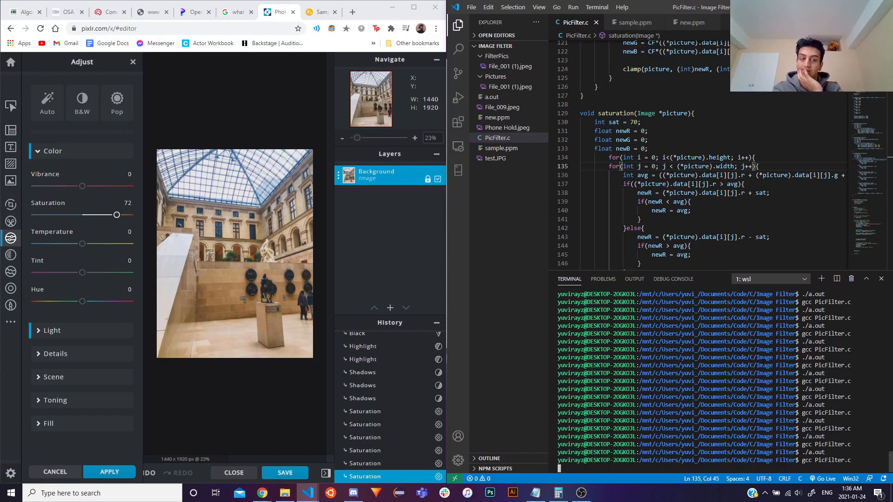
Run the compiled filter program with ./a.out
type("./a.out")
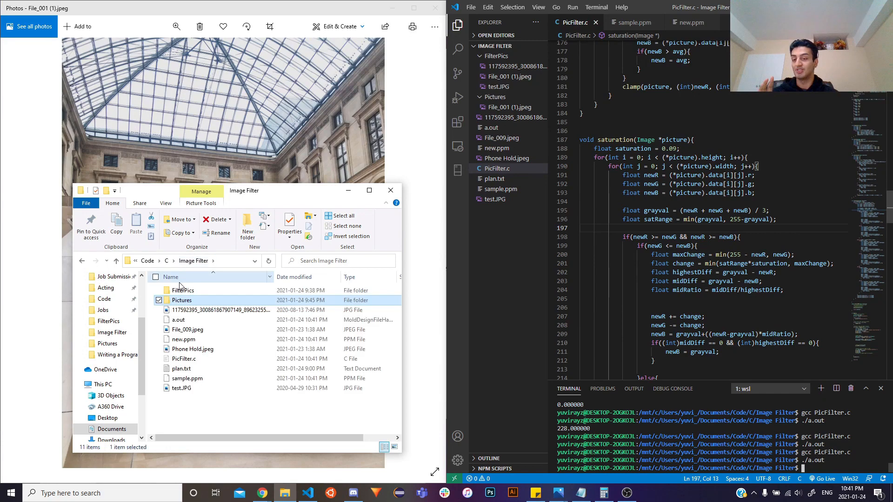
Close both Photos comparison windows of File_001 (1).jpeg to return to the editor
double_click(181, 291)
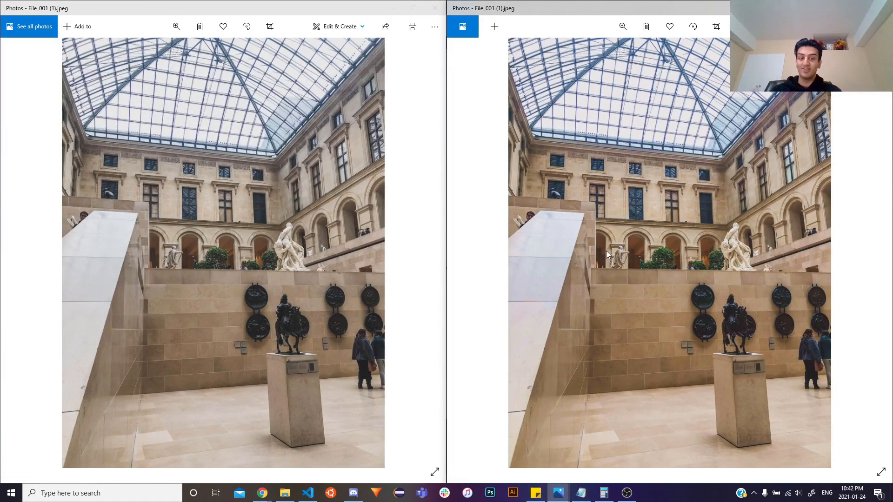
mouse_move(306, 110)
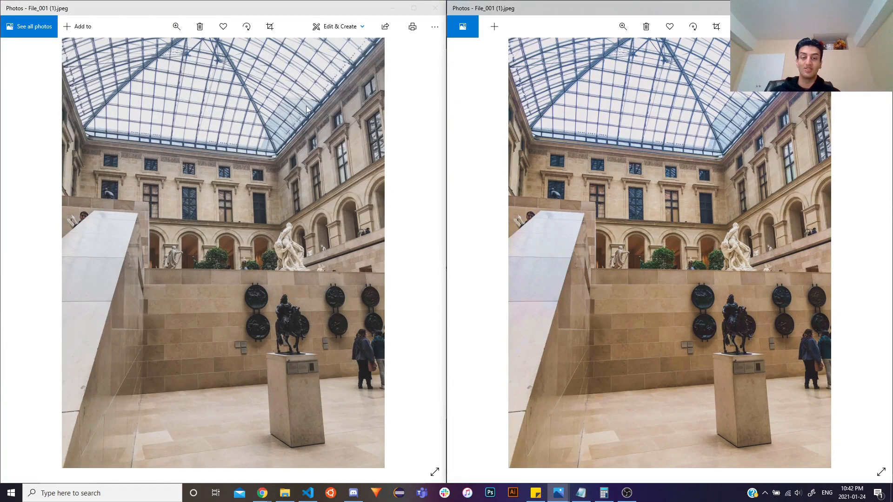
mouse_move(740, 291)
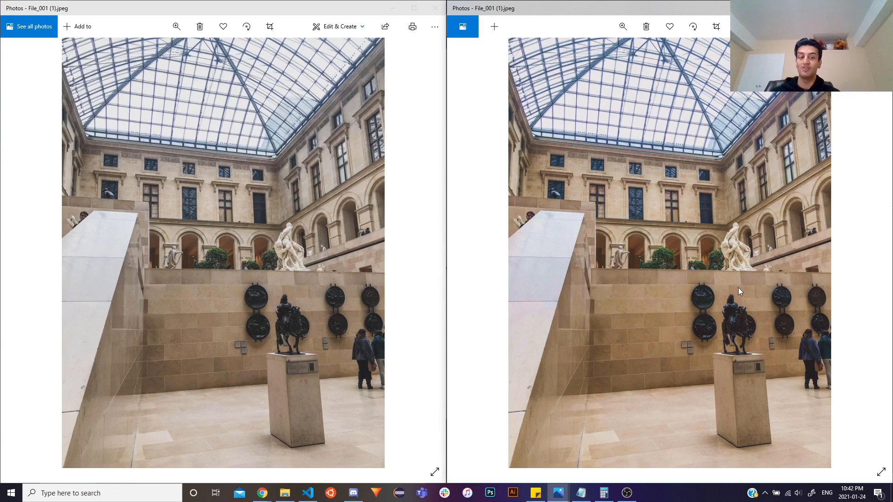
mouse_move(663, 262)
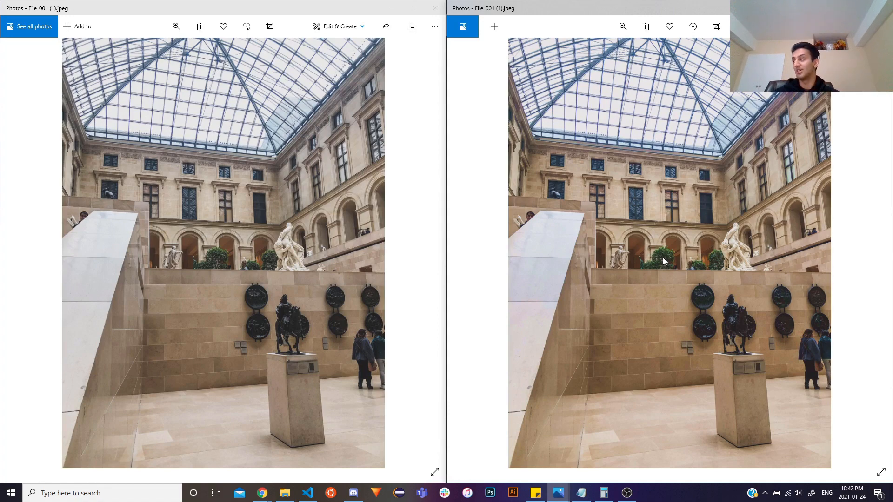
left_click(534, 493)
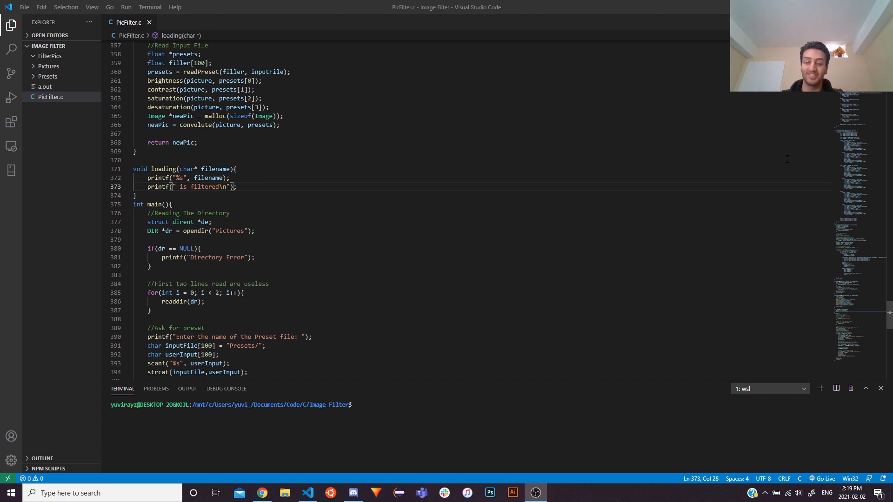
Go into the Image Filter project's Presets folder and load Convolution Kernels.txt
left_click(285, 493)
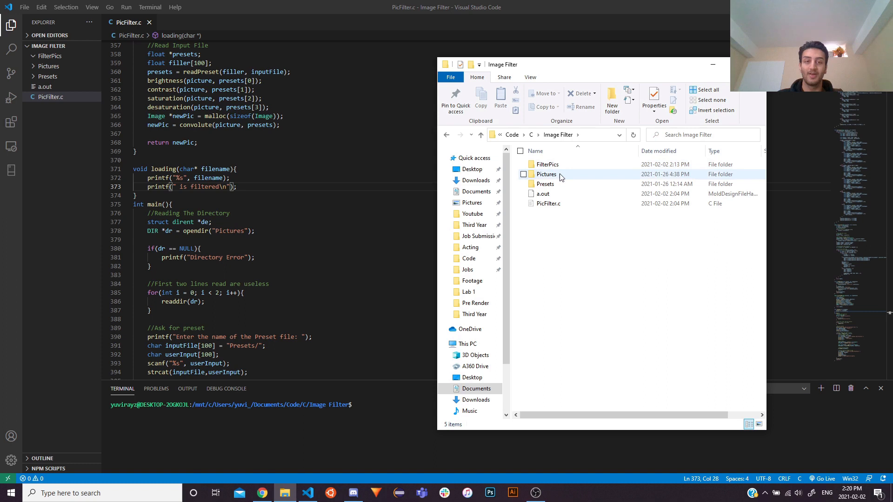
left_click(546, 174)
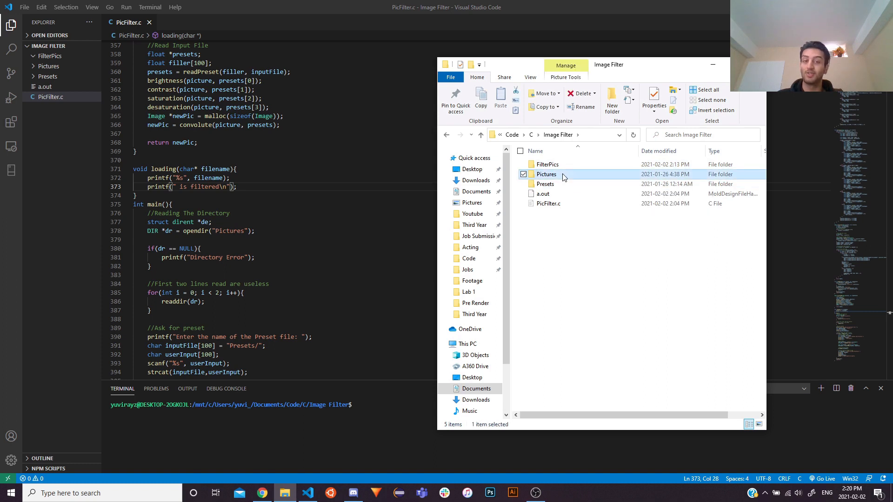
double_click(546, 174)
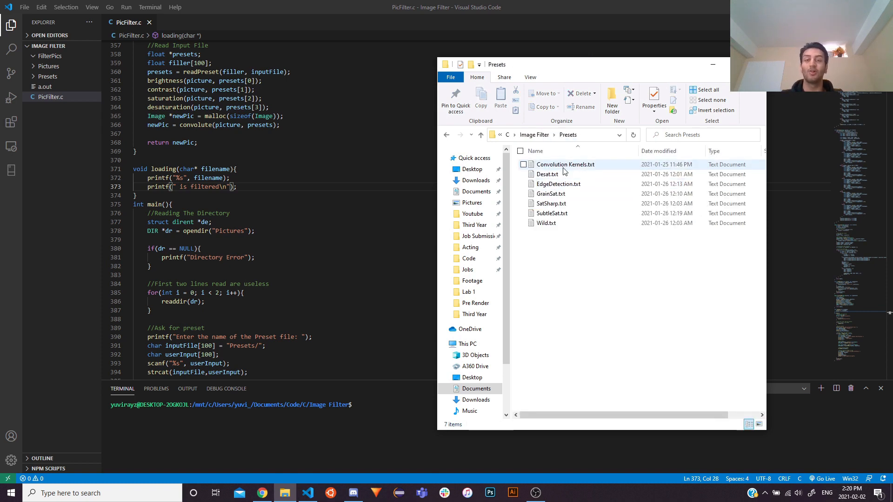
double_click(565, 163)
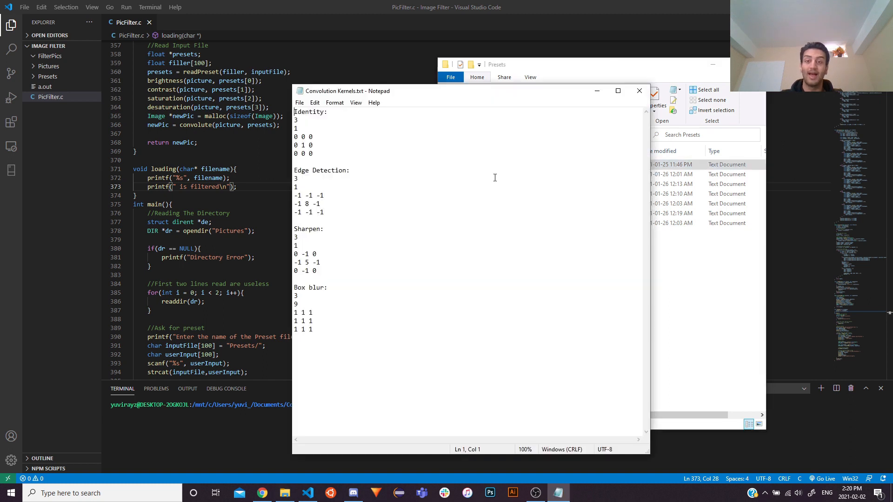
Highlight kernel entries in Convolution Kernels.txt while reviewing them
left_click_drag(346, 91, 491, 86)
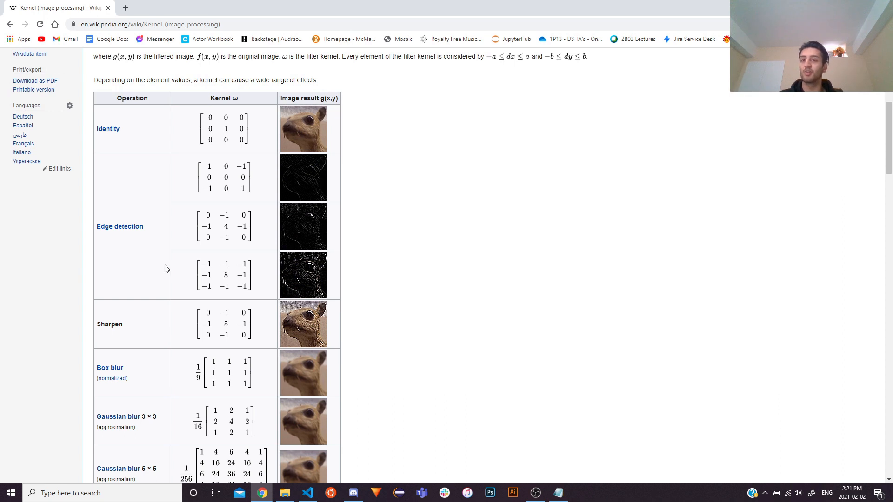
mouse_move(266, 165)
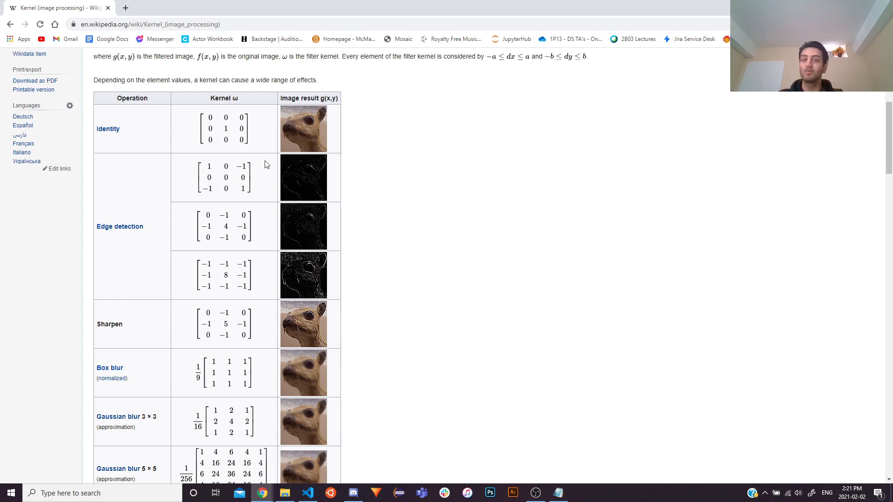
Scroll Wikipedia's kernel table down to the Gaussian blur and unsharp masking rows
scroll("down", 3)
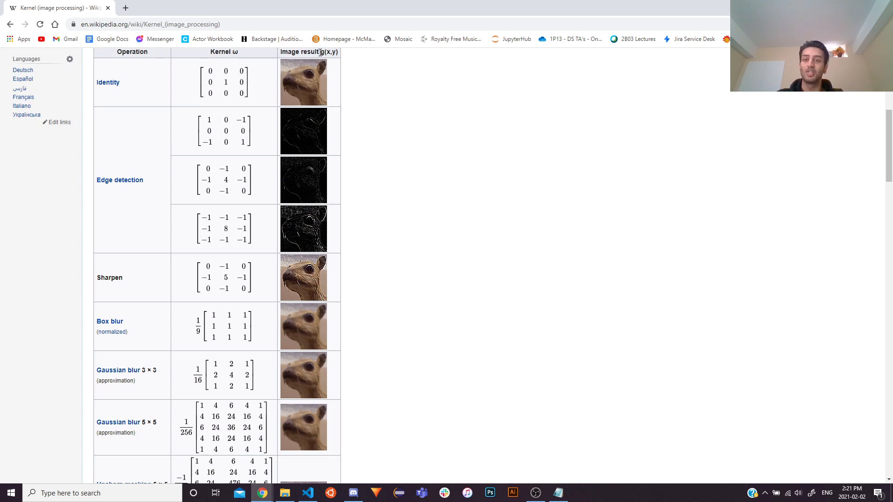
mouse_move(204, 227)
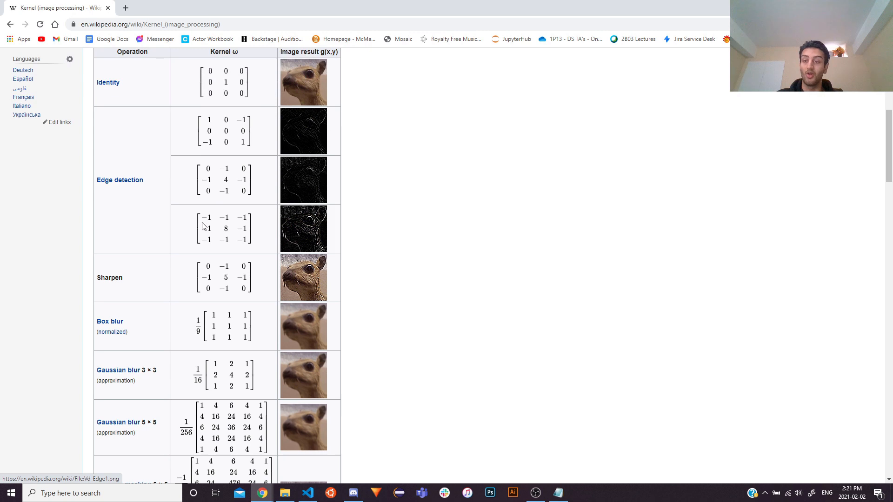
mouse_move(247, 239)
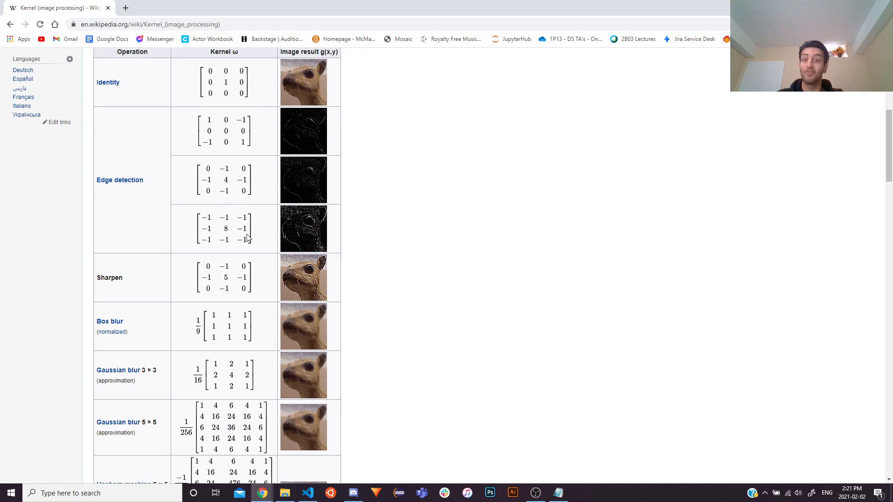
scroll("down", 3)
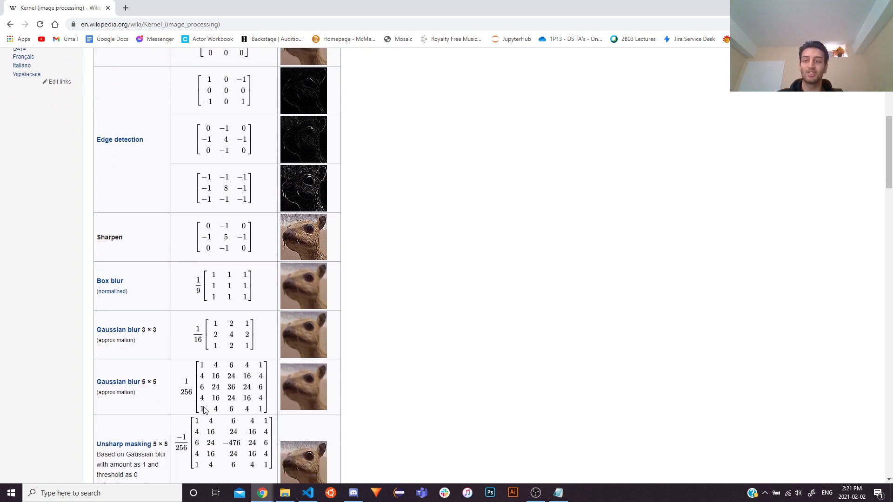
scroll("down", 3)
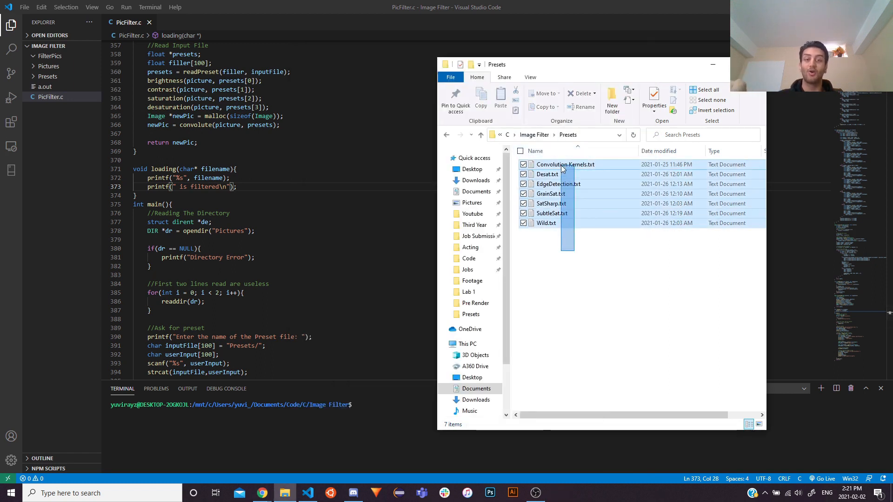
View Desat.txt in Notepad, highlighting its saturation setting line, then close it
left_click(552, 238)
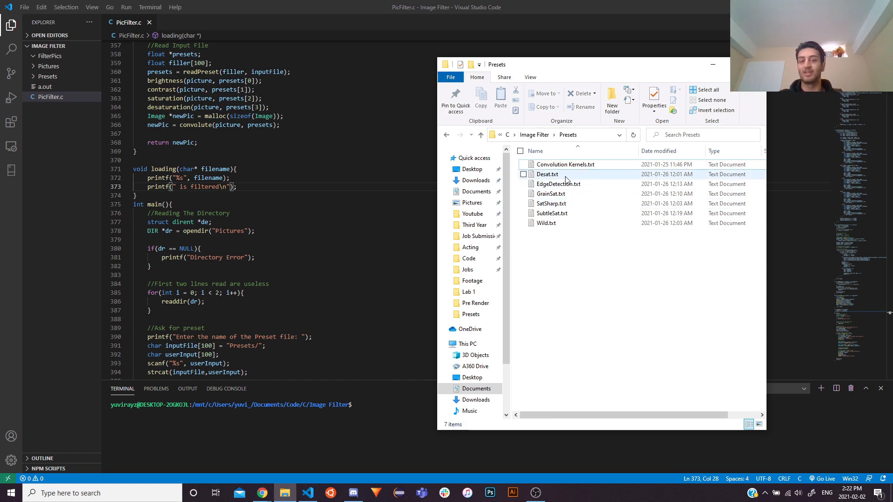
double_click(546, 174)
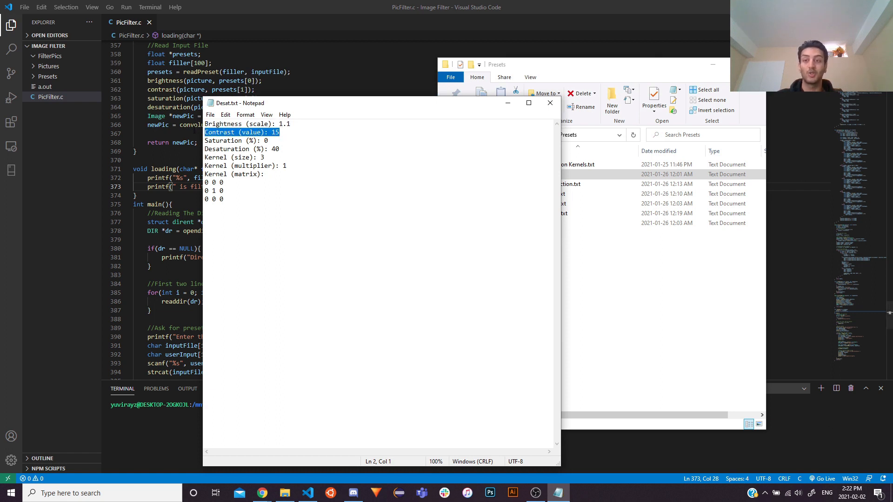
left_click(265, 141)
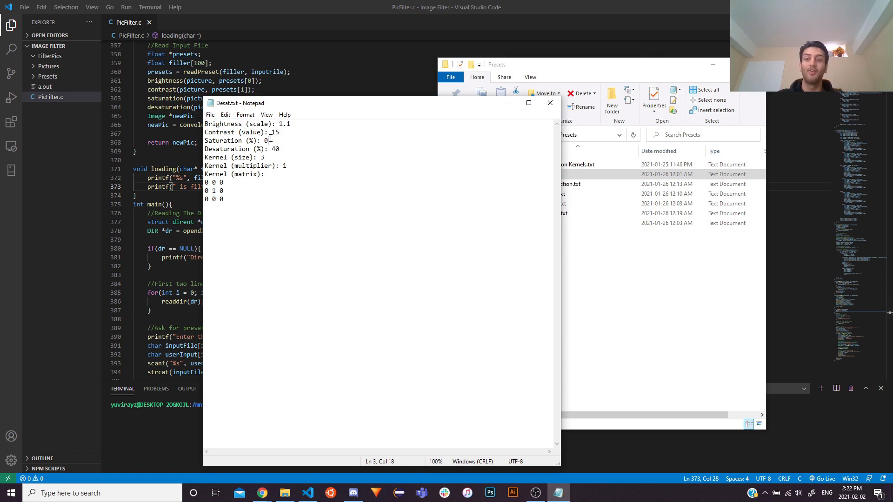
triple_click(239, 149)
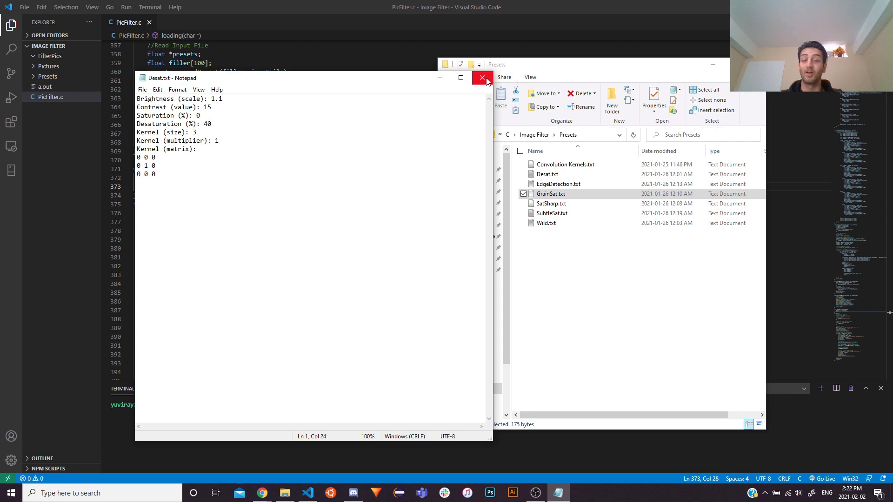
left_click(483, 78)
type("gcc PicFilter.c")
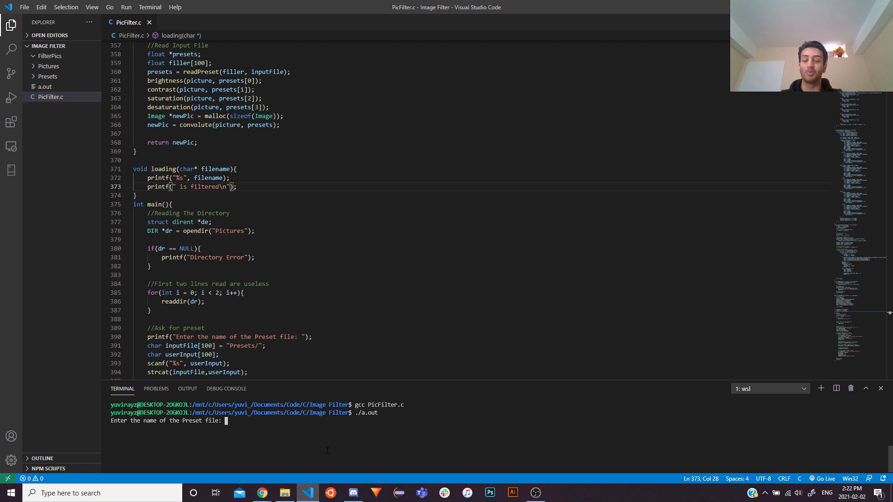
Enter Desat.txt as the preset for a.out, glancing at the Presets folder while it filters
type("Desat.txt")
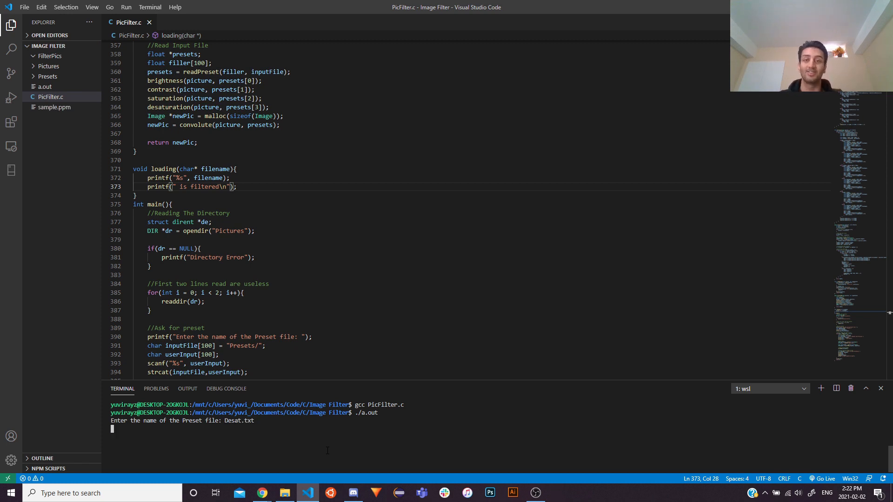
left_click(285, 493)
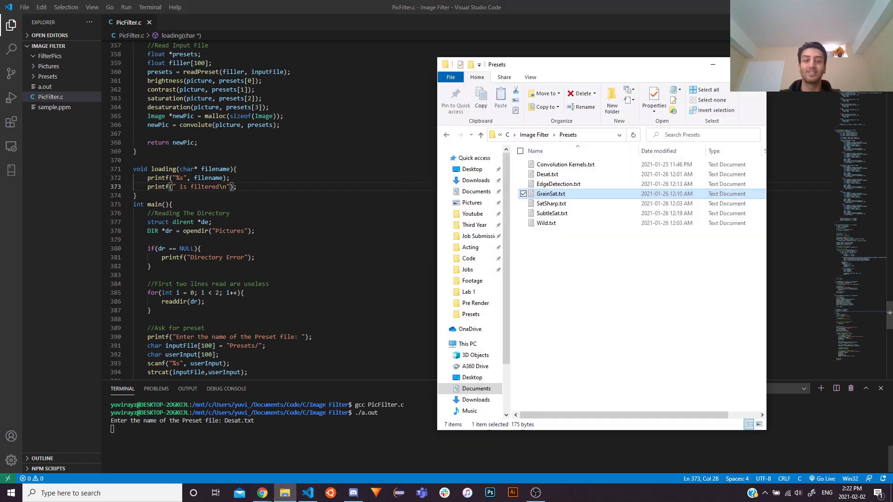
left_click(473, 202)
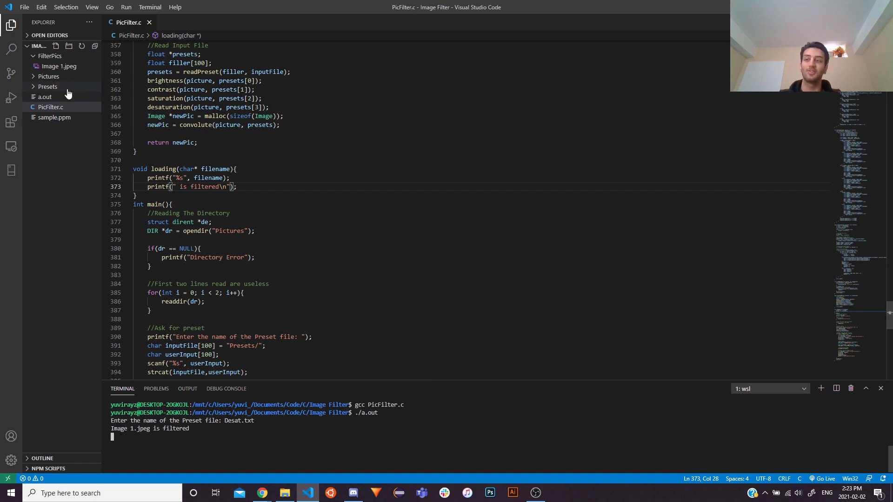
mouse_move(55, 80)
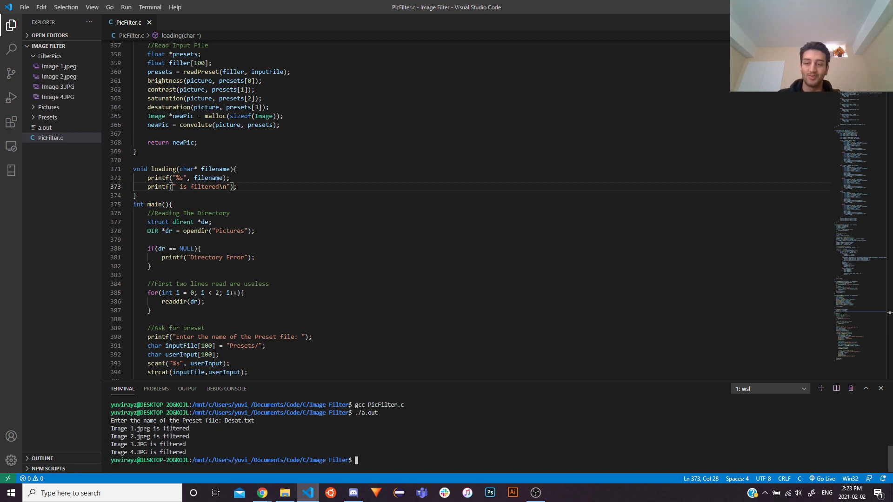
Browse the desaturated Image 1, 2 and 4 from FilterPics in Photos, then close the viewer
left_click(284, 494)
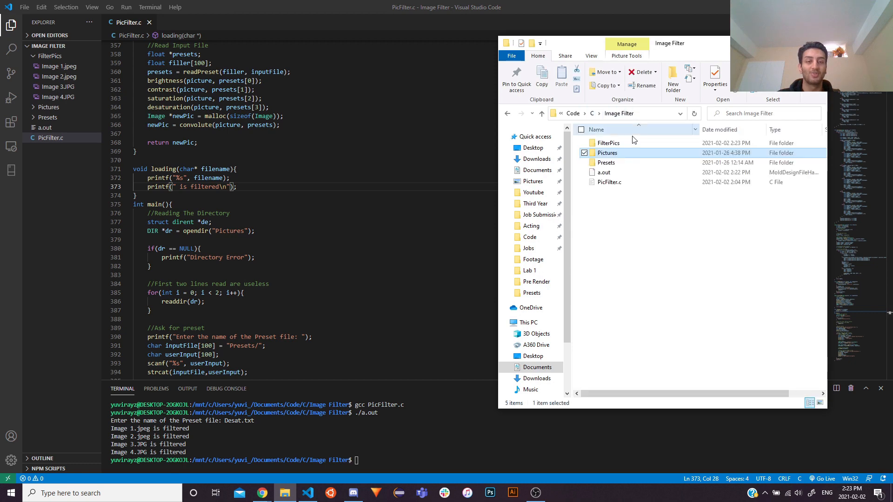
double_click(609, 144)
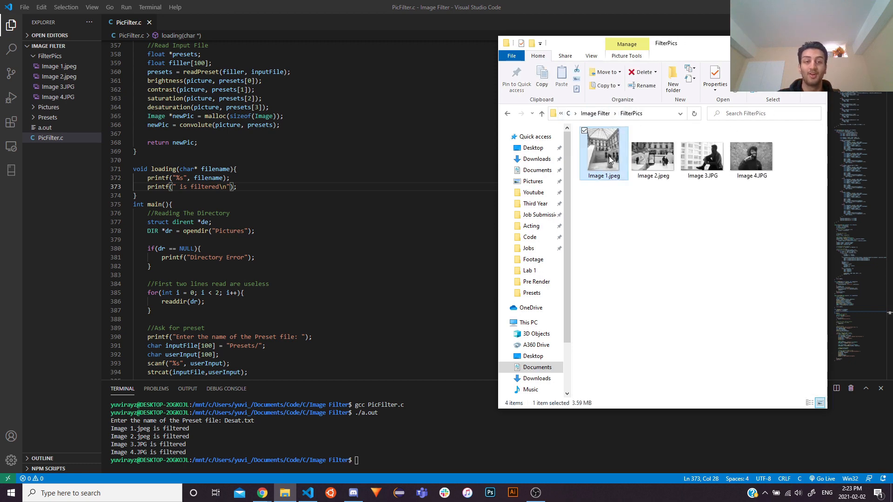
double_click(603, 152)
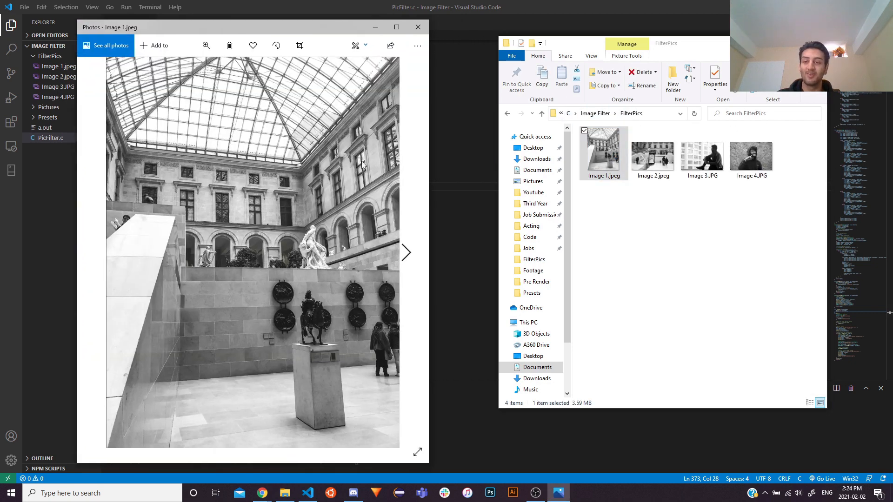
left_click(653, 154)
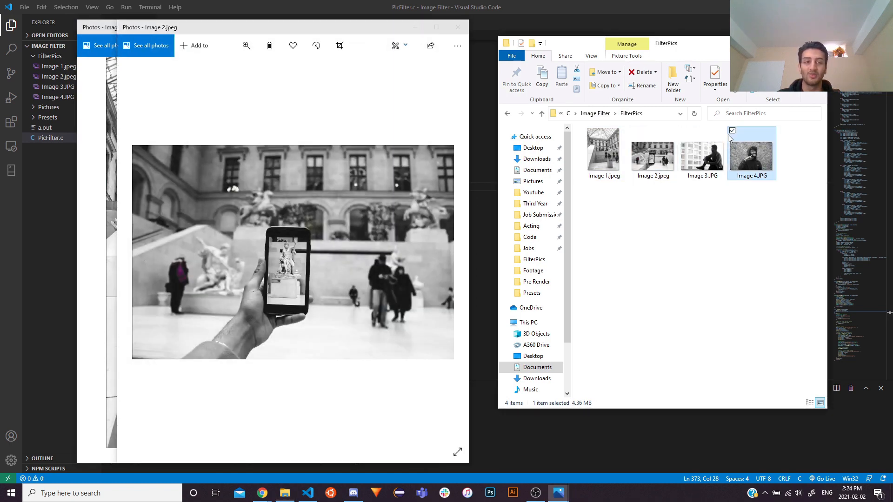
left_click(702, 153)
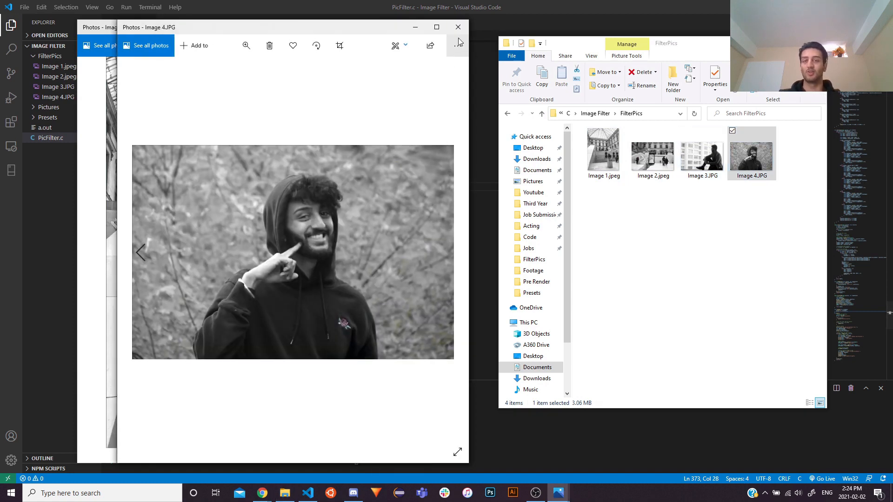
left_click(458, 27)
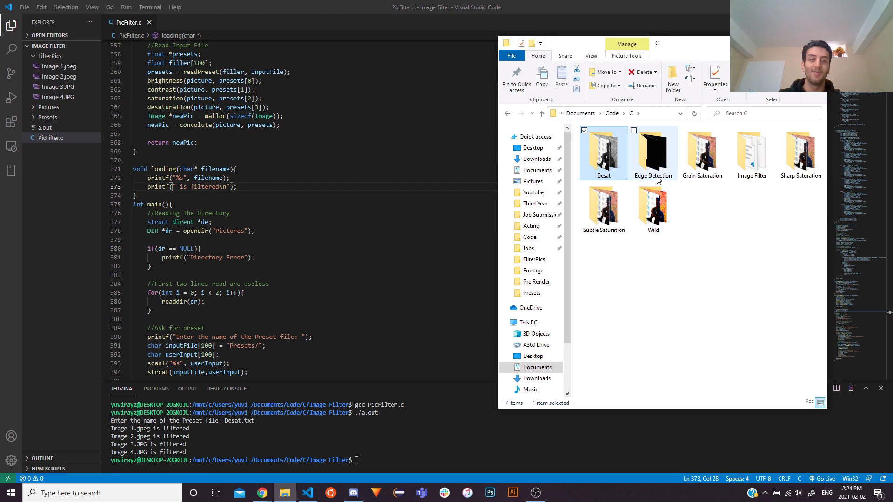
View edge-detected Image 1, then compare Image 3's edge version against its original
double_click(653, 149)
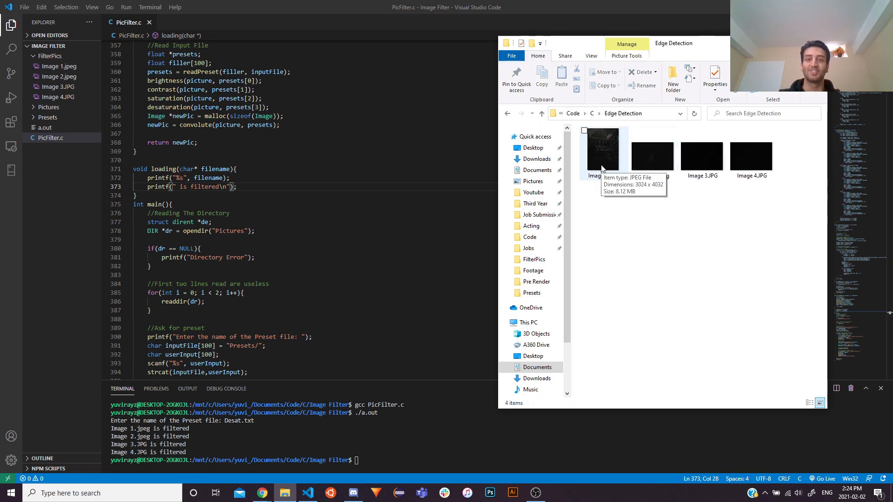
double_click(603, 150)
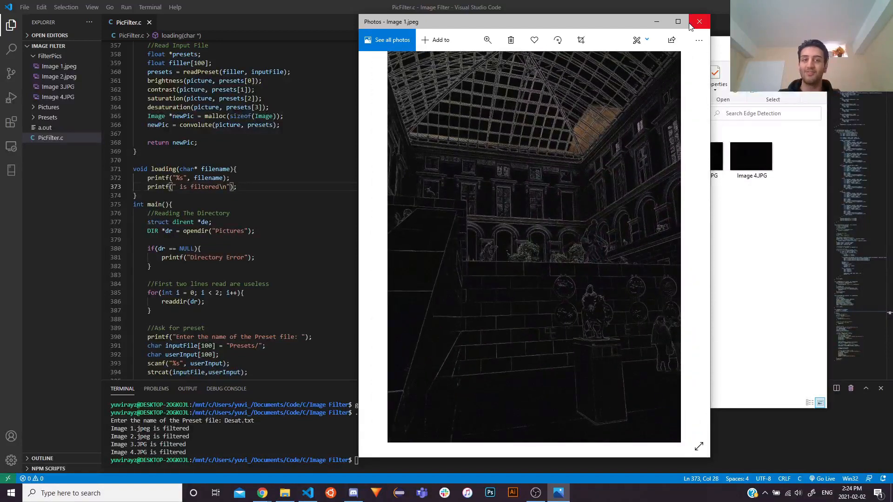
left_click(700, 21)
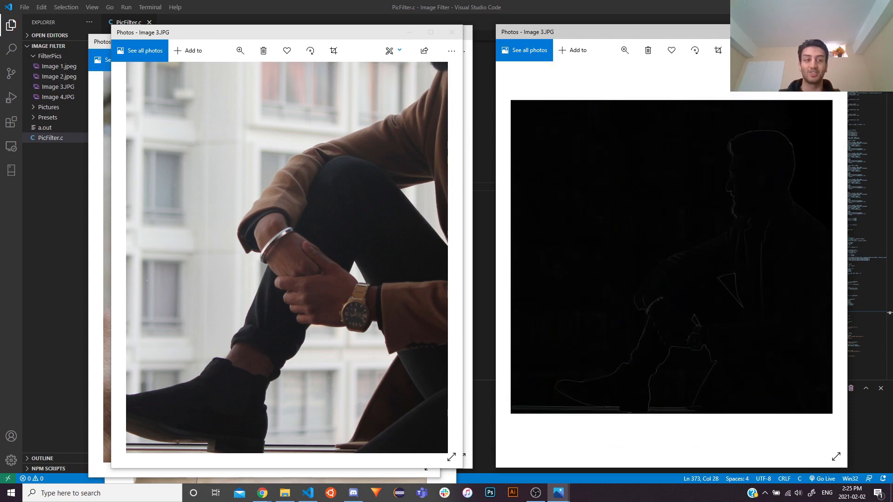
left_click(452, 33)
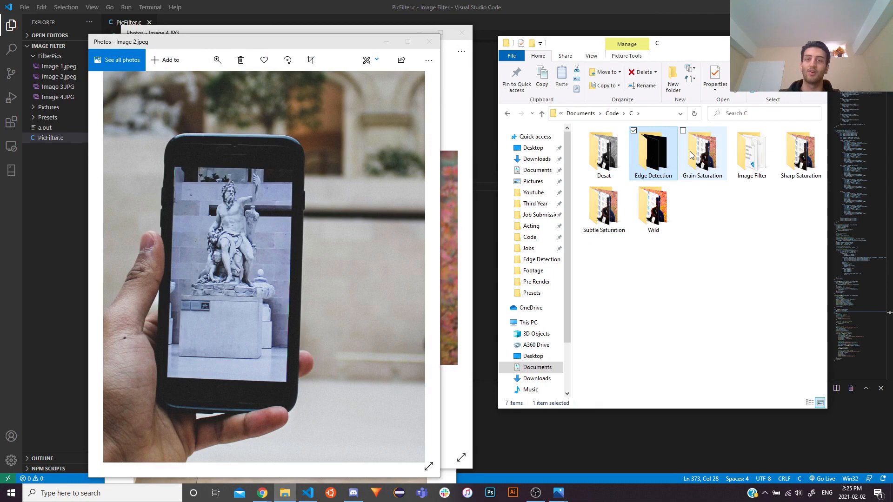
Browse the Grain Saturation results folder's boosted-saturation photos
double_click(703, 152)
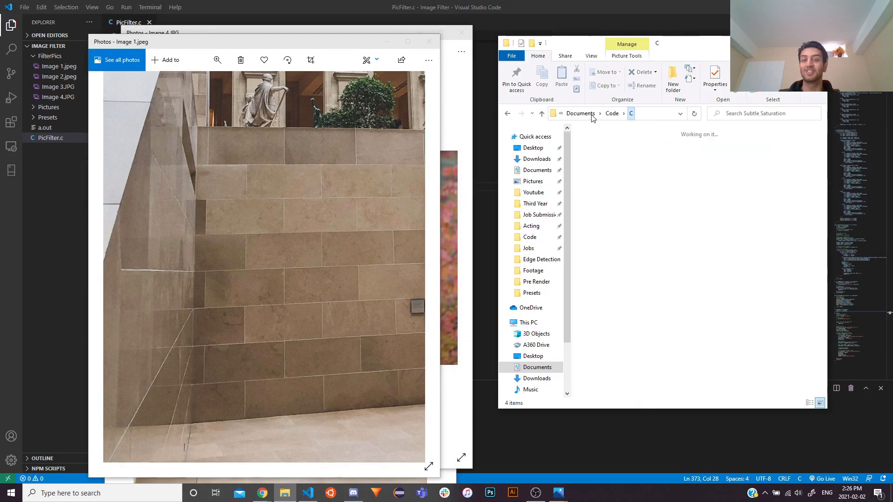
Browse the Wild results folder, then show EdgeDetection.txt's settings and 3×3 kernel in Notepad
left_click(602, 205)
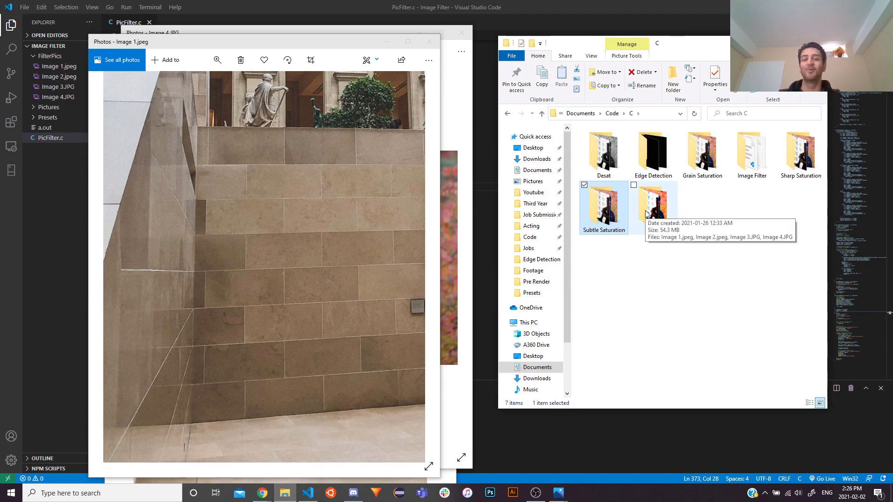
double_click(603, 150)
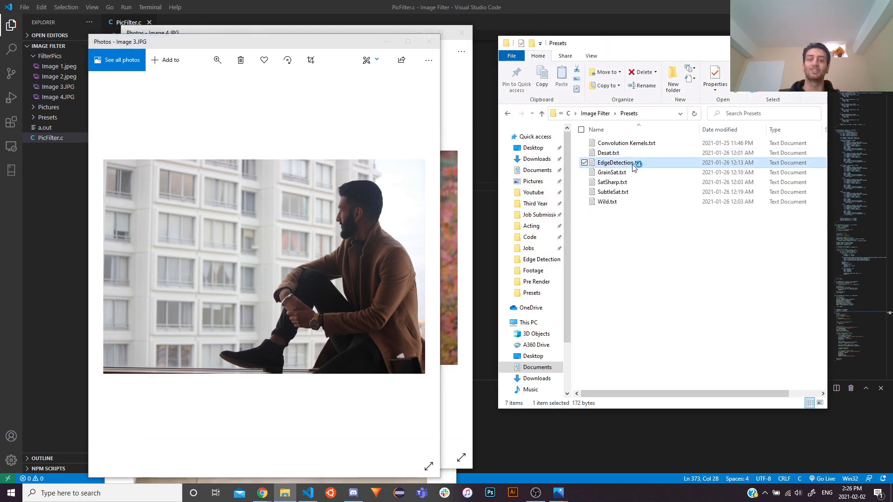
double_click(616, 163)
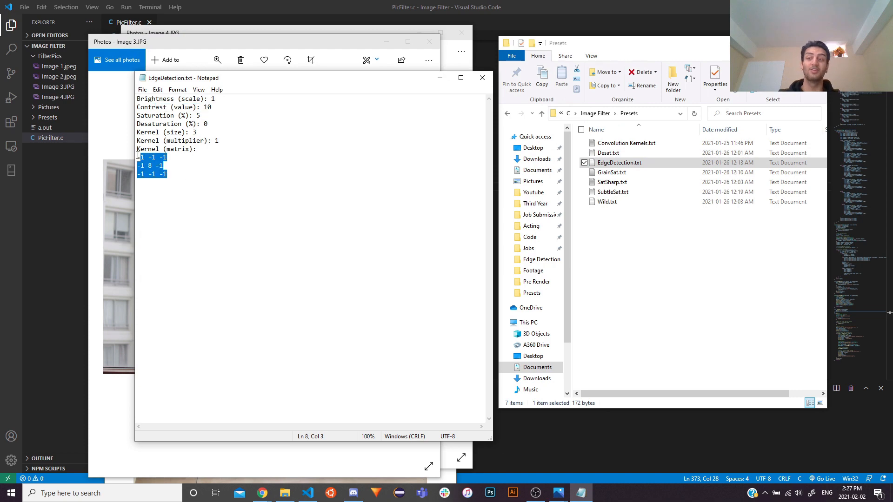